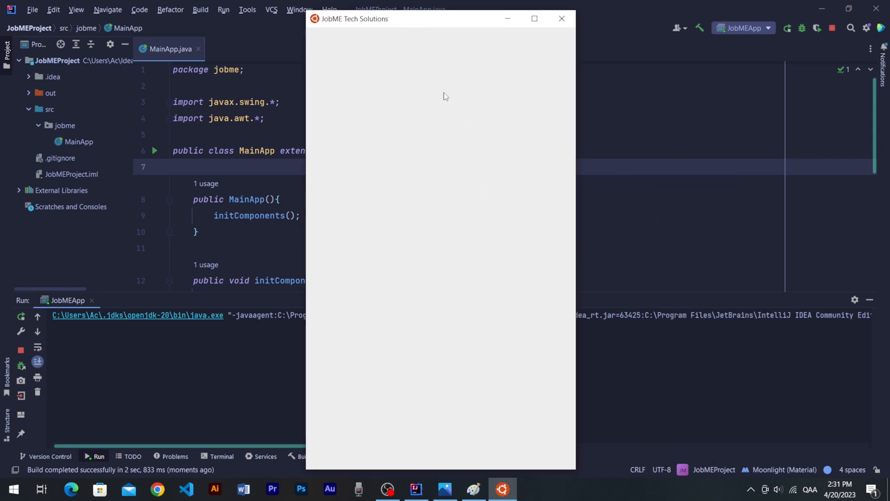
mouse_move(310, 33)
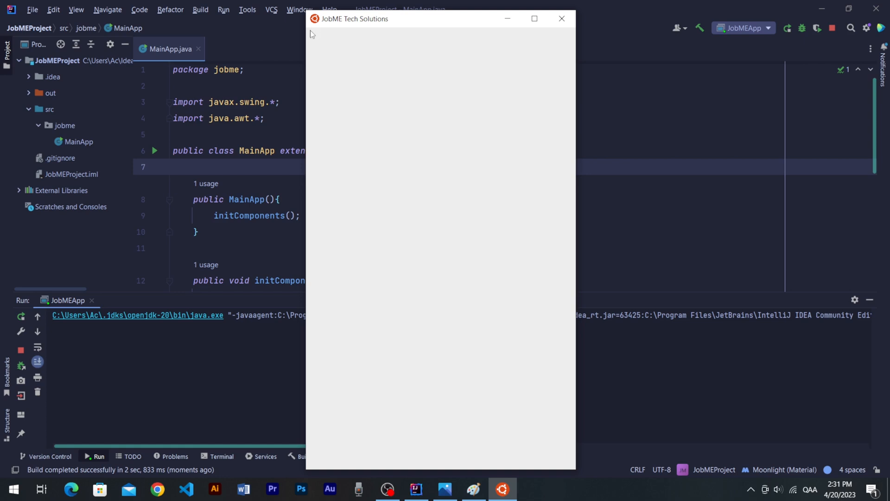
mouse_move(337, 434)
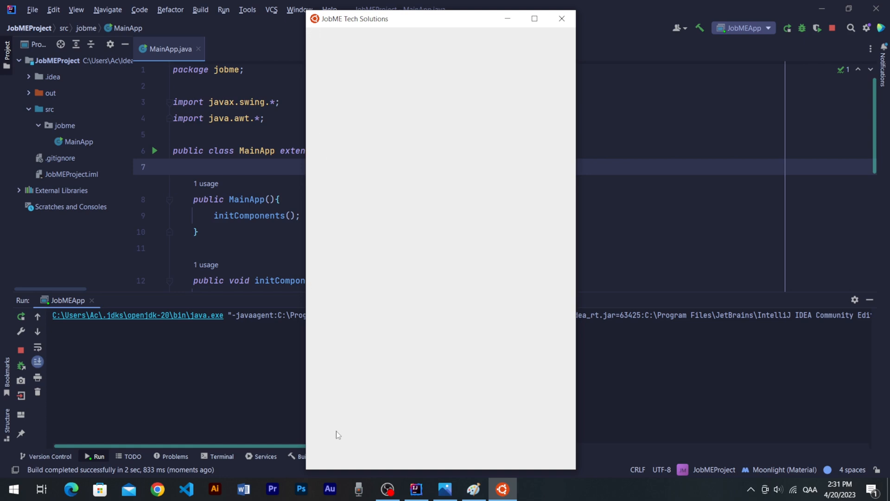
mouse_move(569, 440)
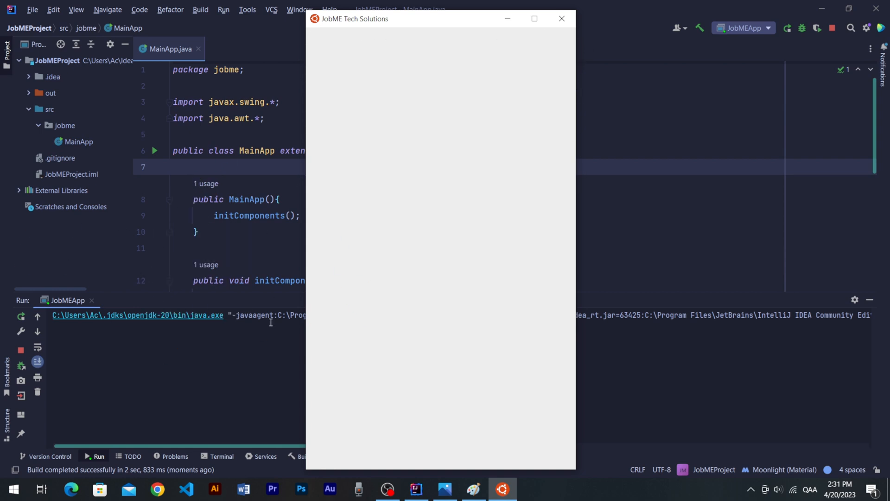
mouse_move(539, 77)
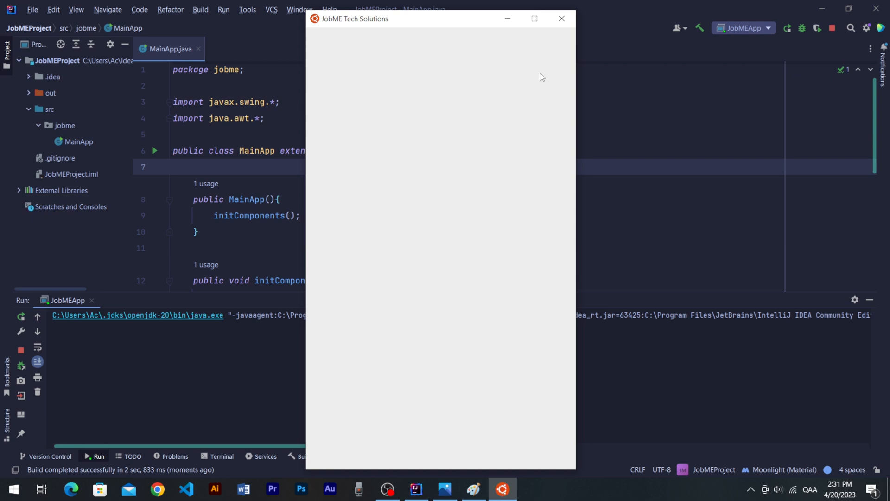
mouse_move(435, 243)
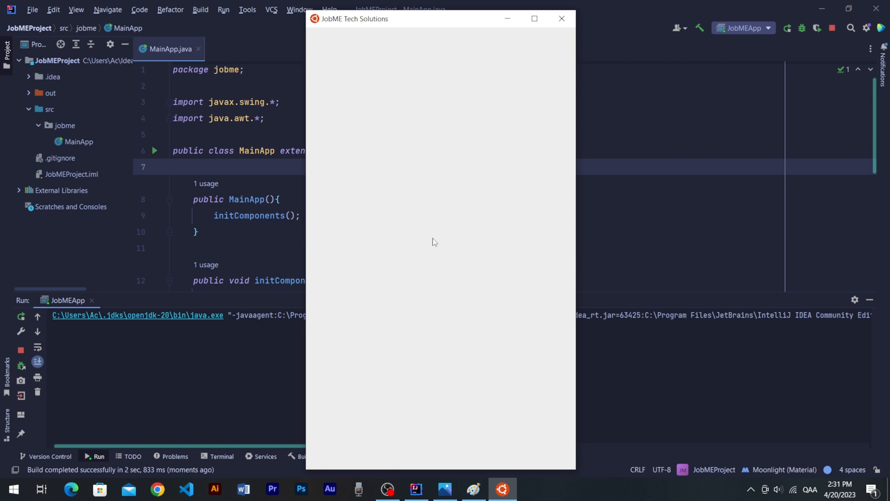
mouse_move(417, 208)
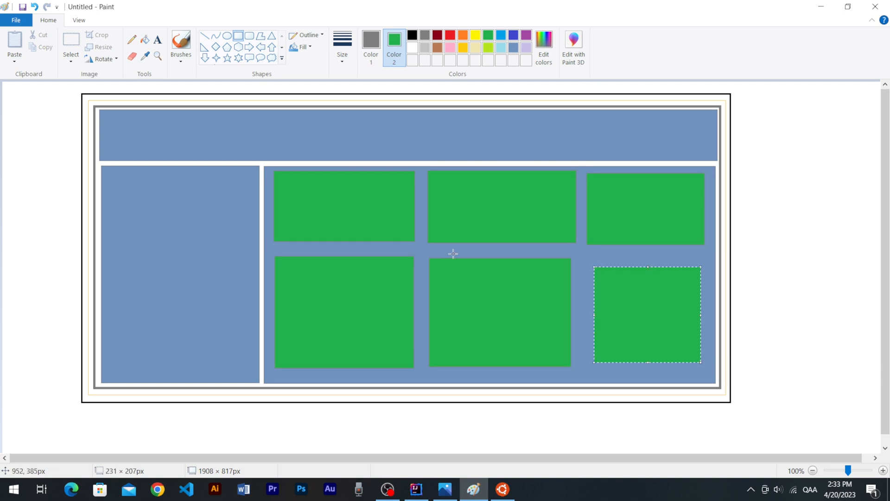
Open the grid layout slides in Photos and advance to 05-SlideGridLayout.jpg
click(445, 488)
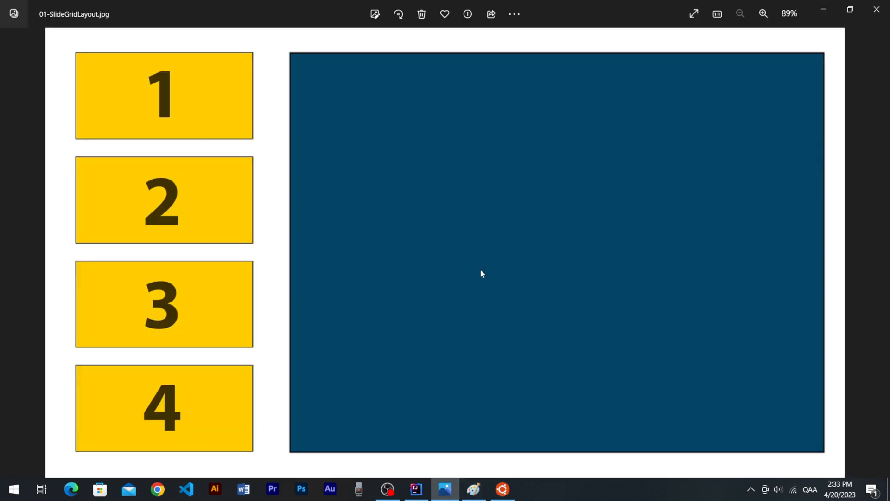
mouse_move(2, 146)
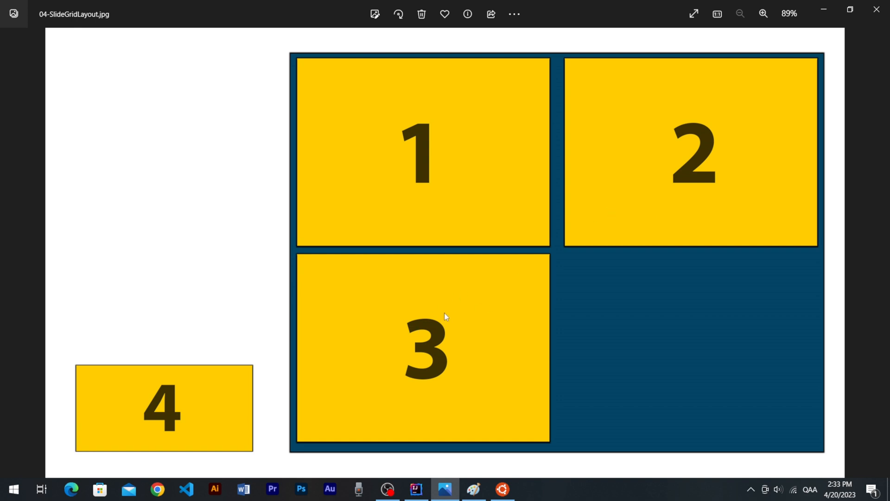
key(Right)
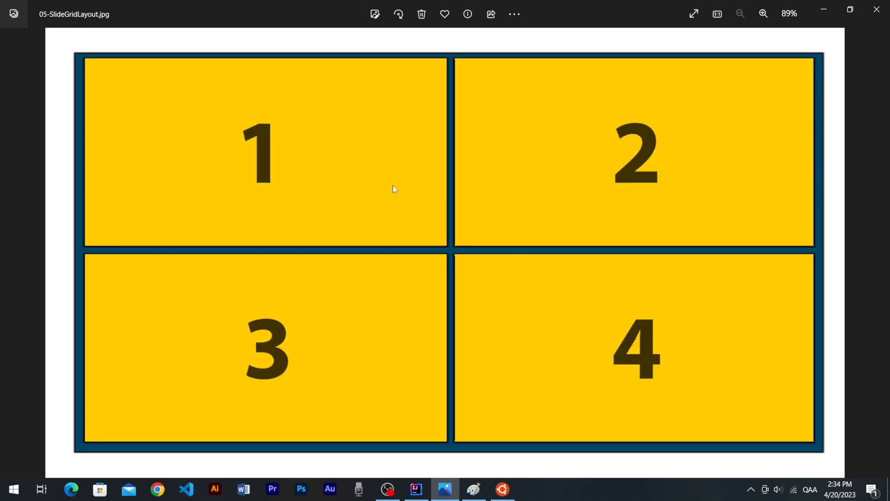
Create a GridLayout(1, 1) in initComponents and apply it with setLayout(gridLayout)
click(415, 489)
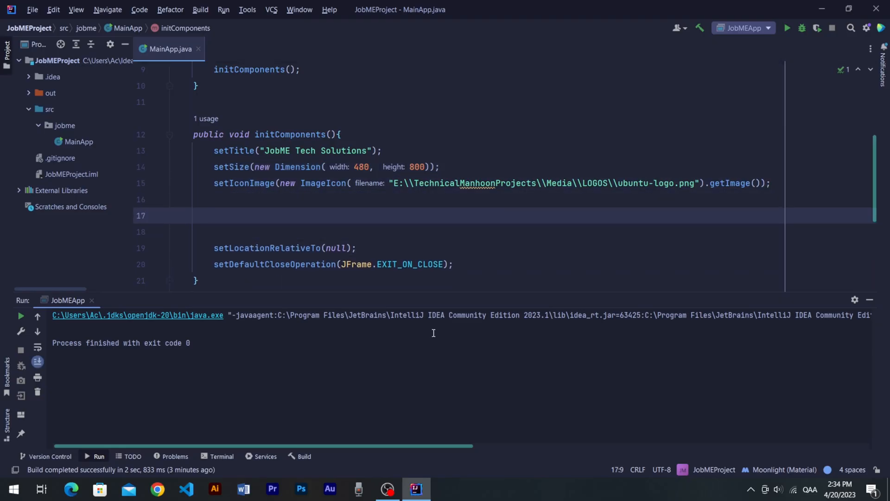
text(GridLayout gridLayout)
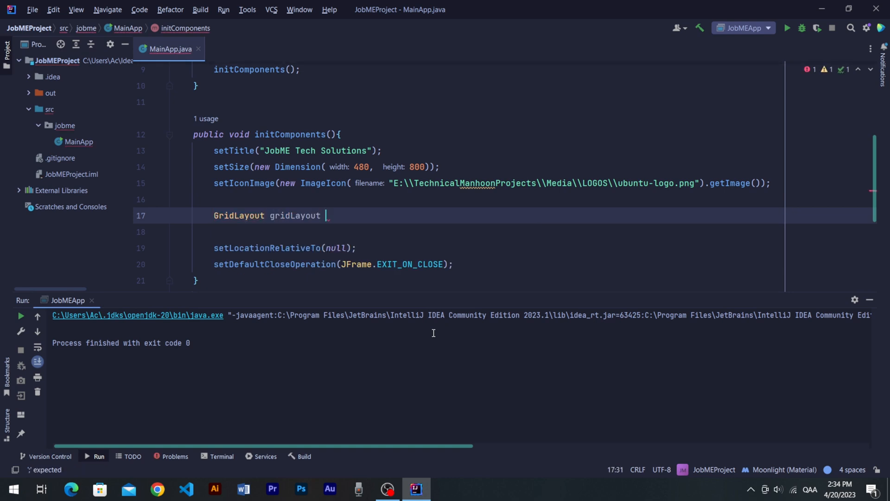
text(= new GridLayout())
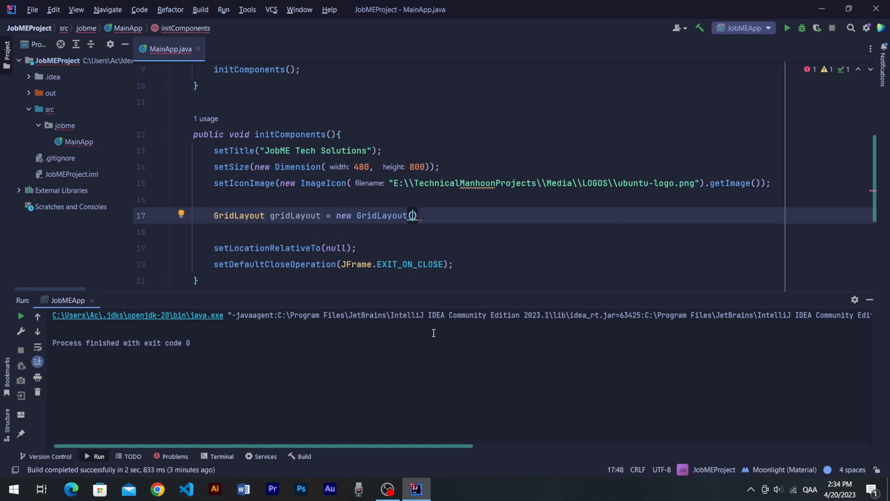
text(1, 1)
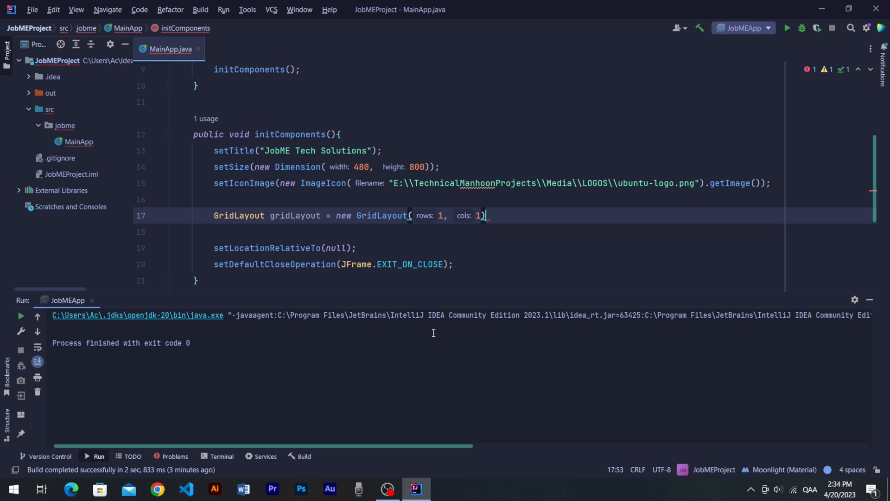
text(s)
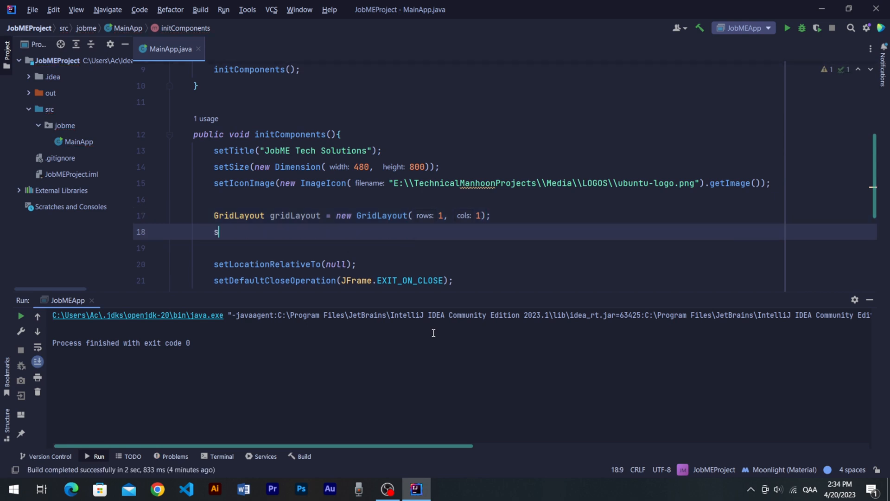
text(etLayout(gridLayout);)
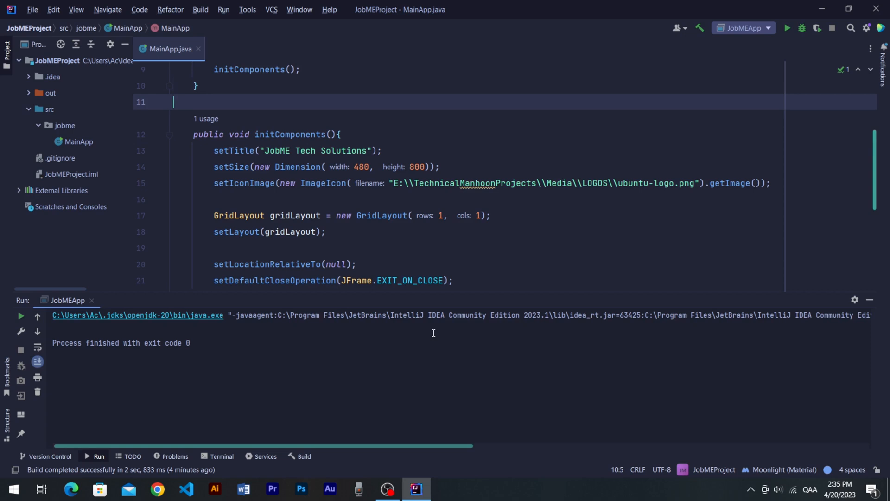
click(332, 134)
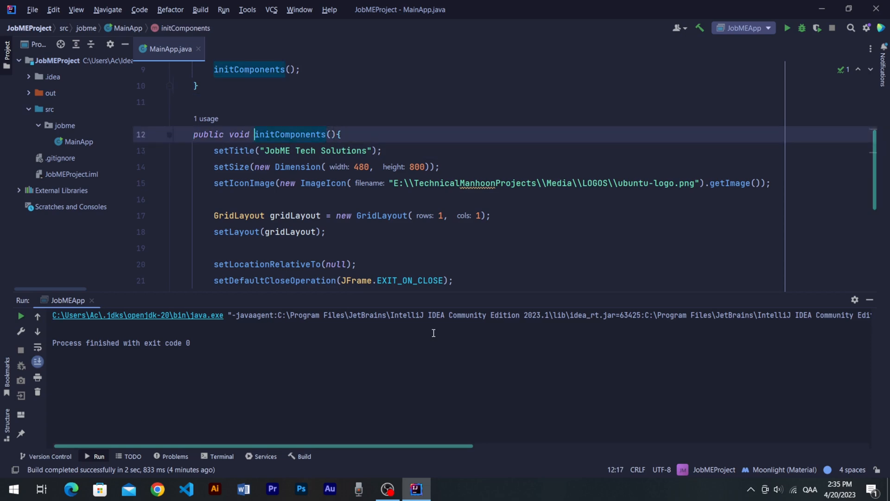
click(327, 135)
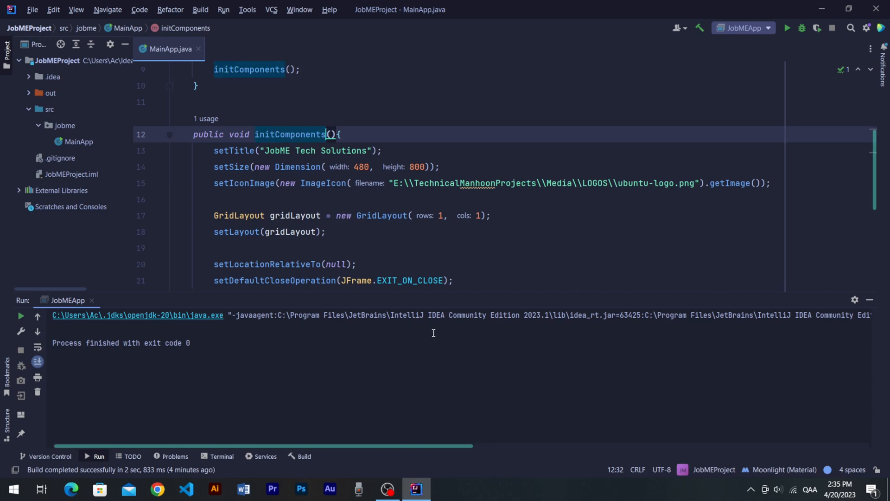
click(324, 150)
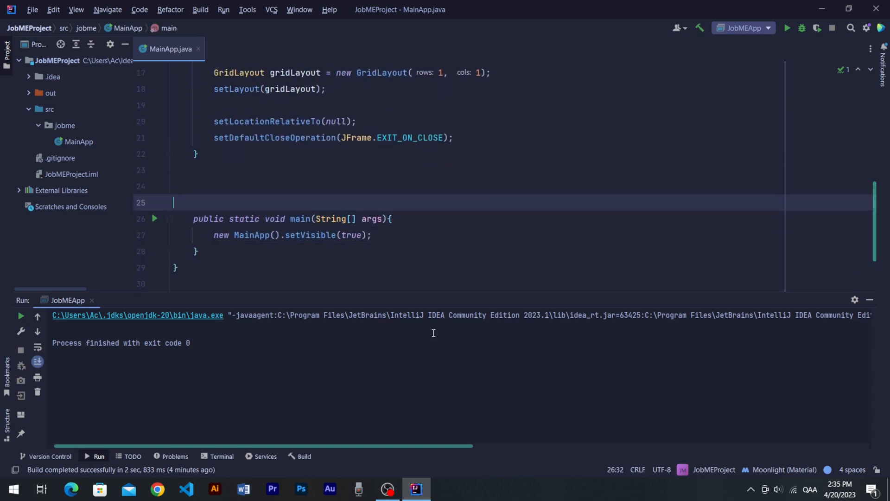
Write mainPanel() returning a null-layout JPanel with Color(10, 20, 30) background, then begin a comment
text(public)
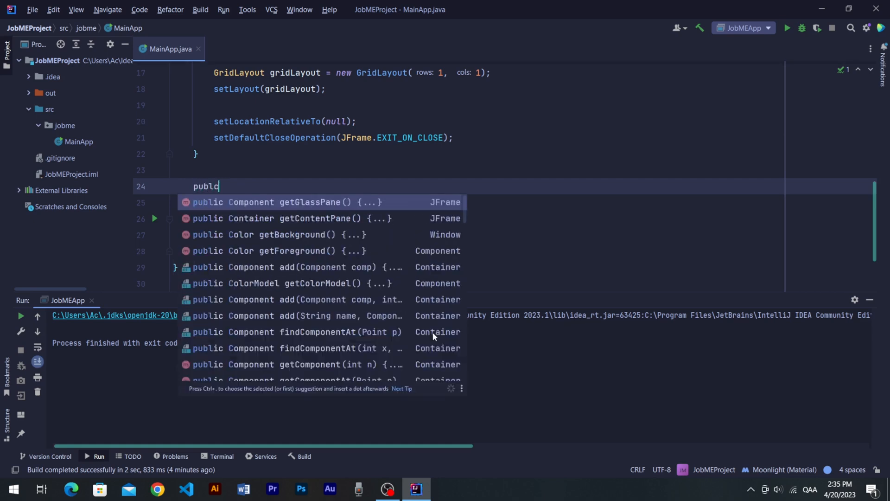
text(JPanel_m)
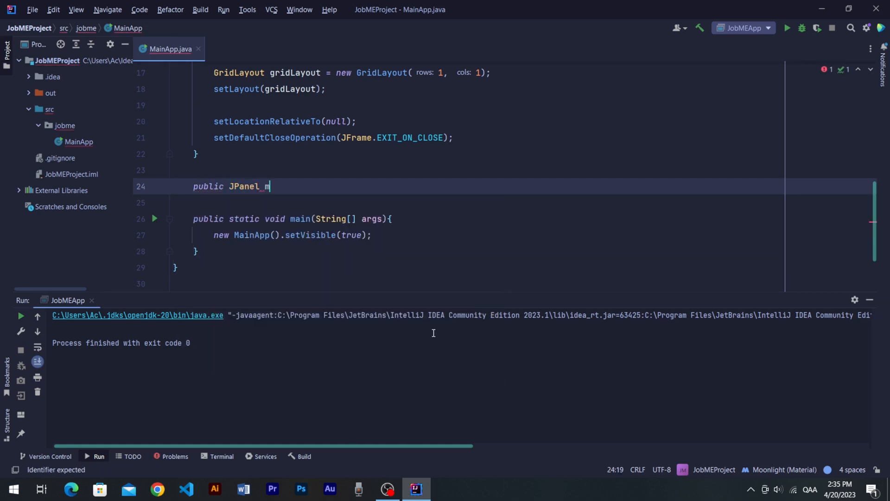
text(ainPanel(){)
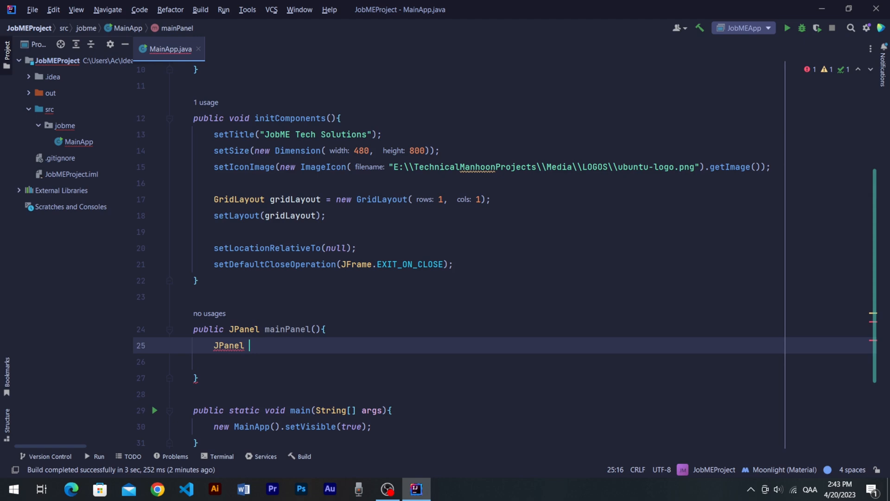
text(panel = new JPanel(null);)
click(497, 361)
text(panel.setBackground(new Color());)
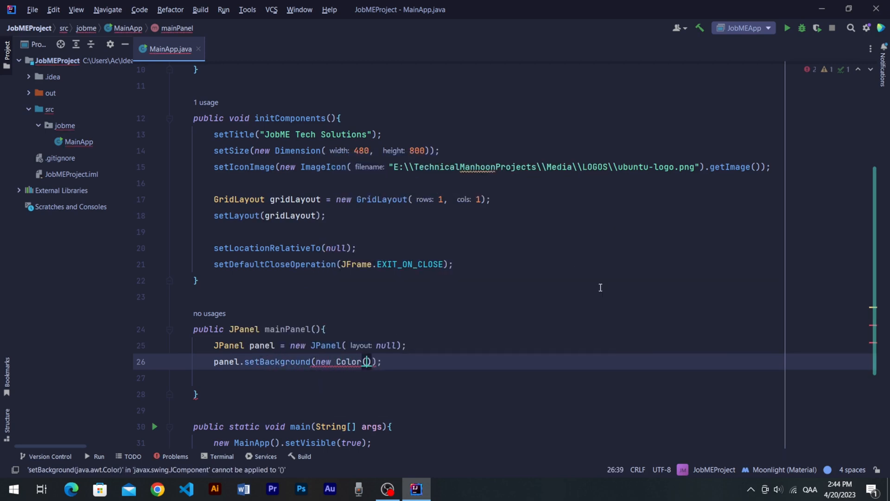
text(10, 20, 30)
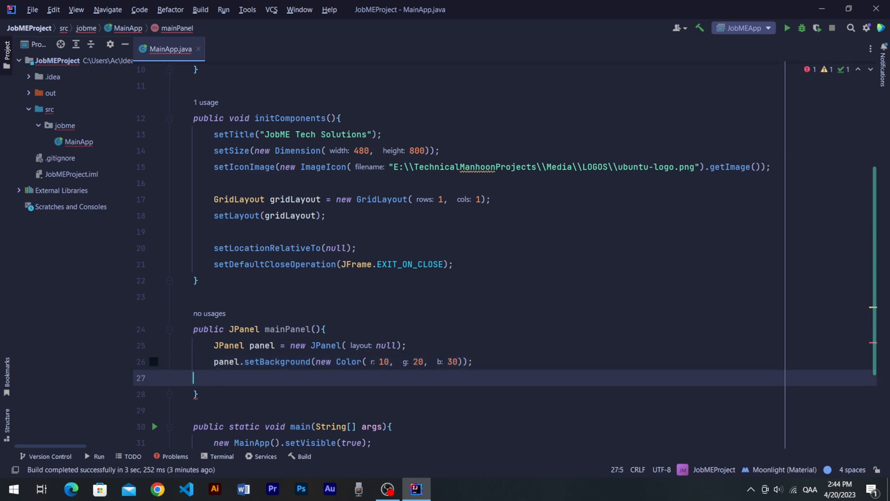
text(return)
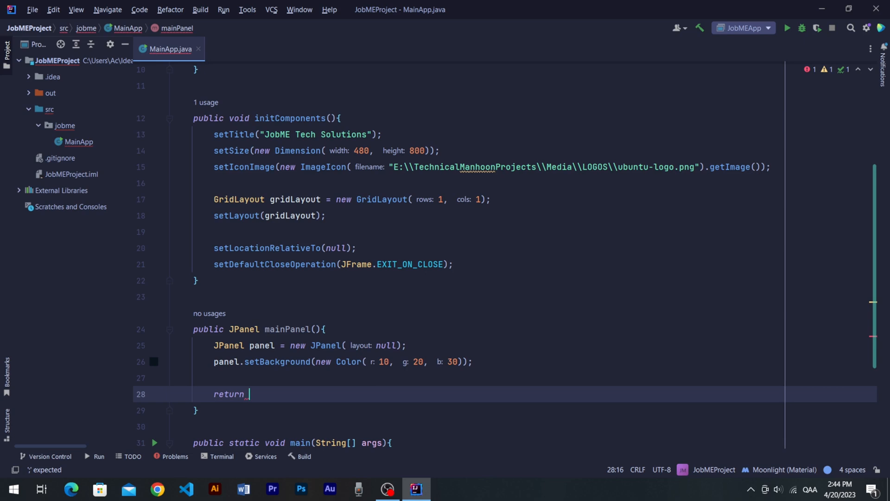
text(panel;)
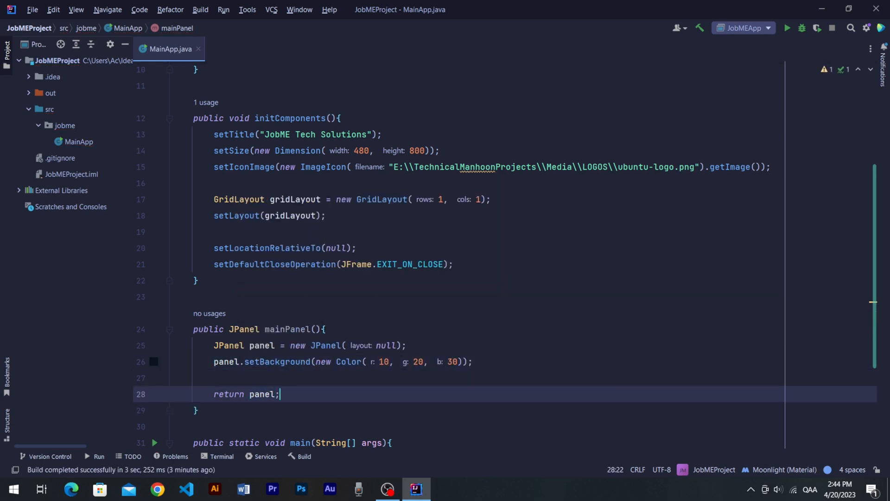
text(// Adding)
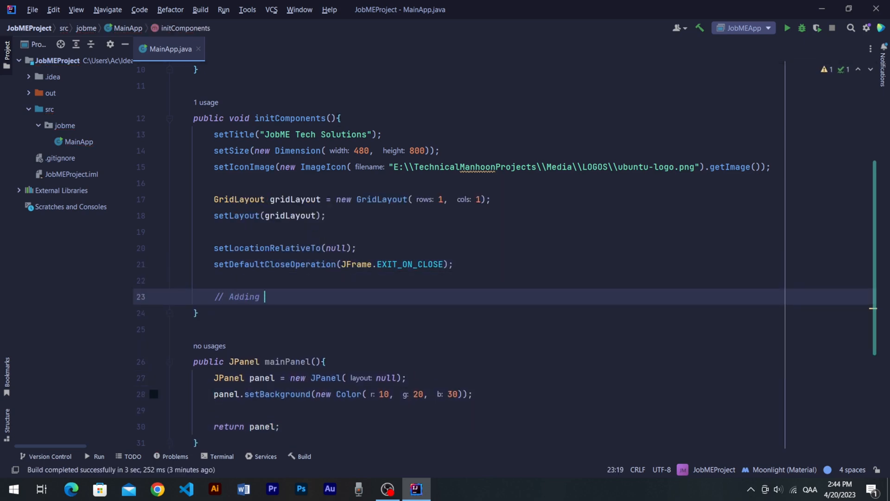
Finish the 'Adding Components To The JFrame' comment, add mainPanel(), and run the app
text(Components To The JFrame)
text(add(mainPanel());)
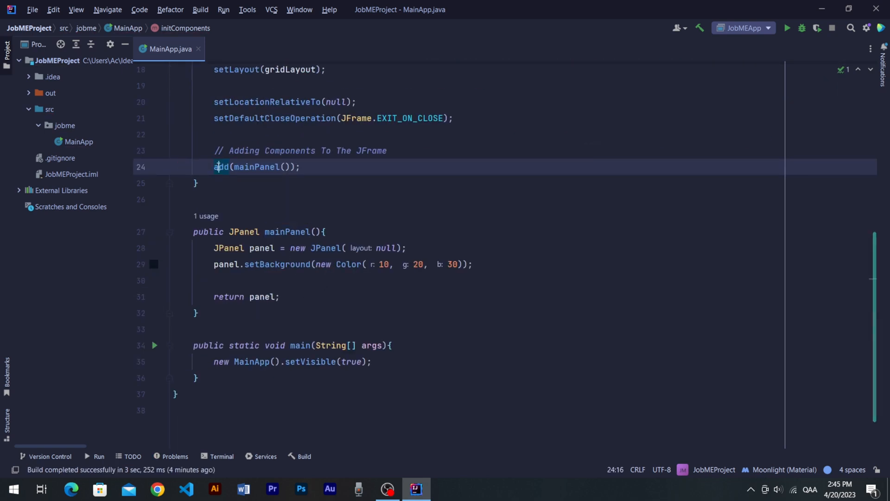
click(263, 281)
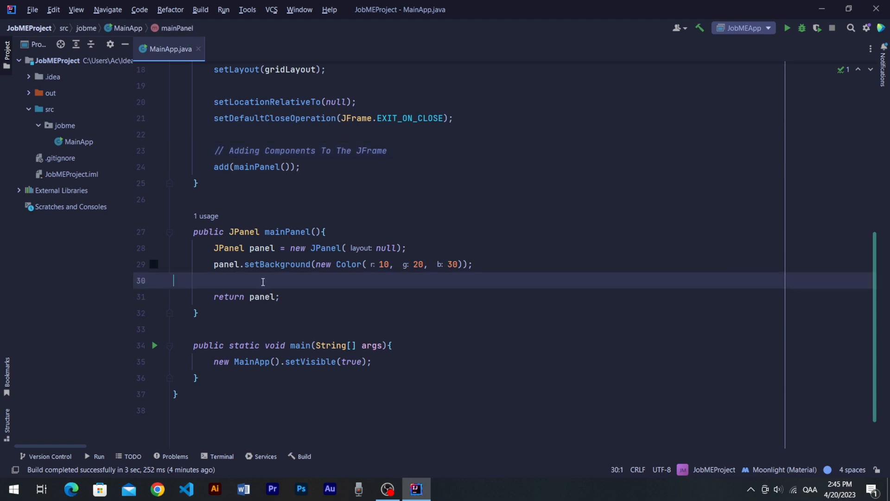
click(787, 27)
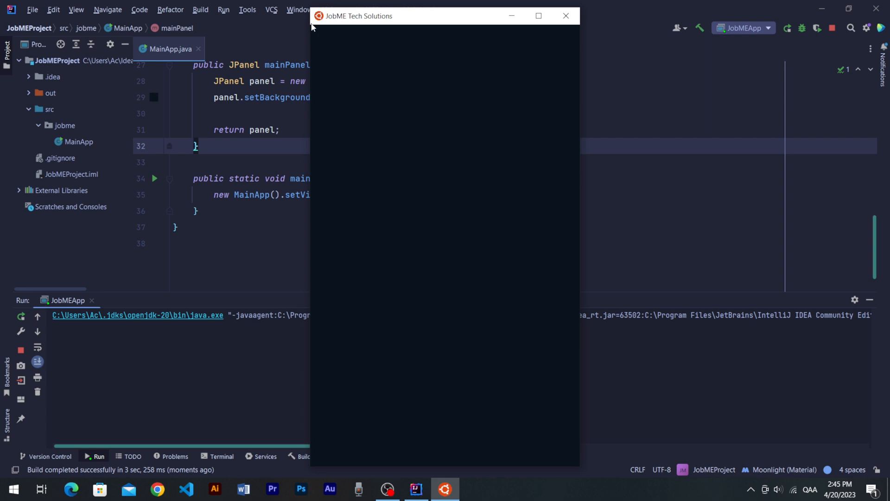
mouse_move(323, 43)
text(public JPanel)
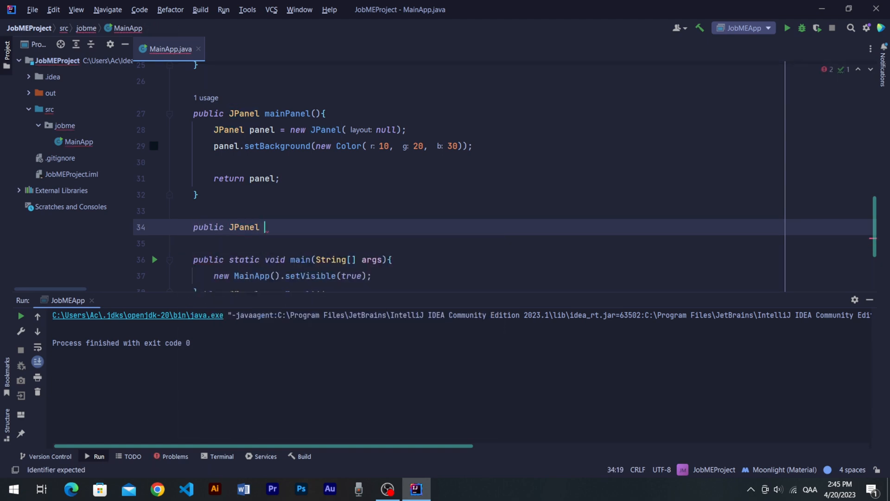
Begin an appBar() method that creates a new JPanel named panel
text(appBar(){)
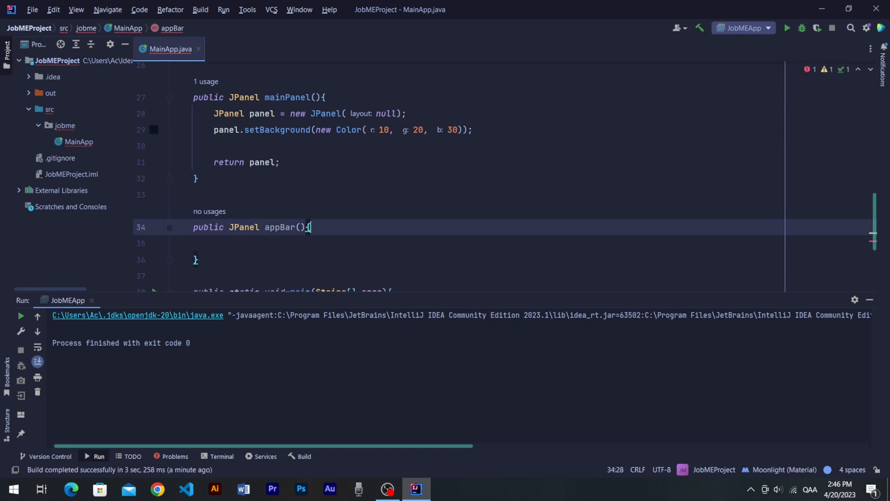
key(enter)
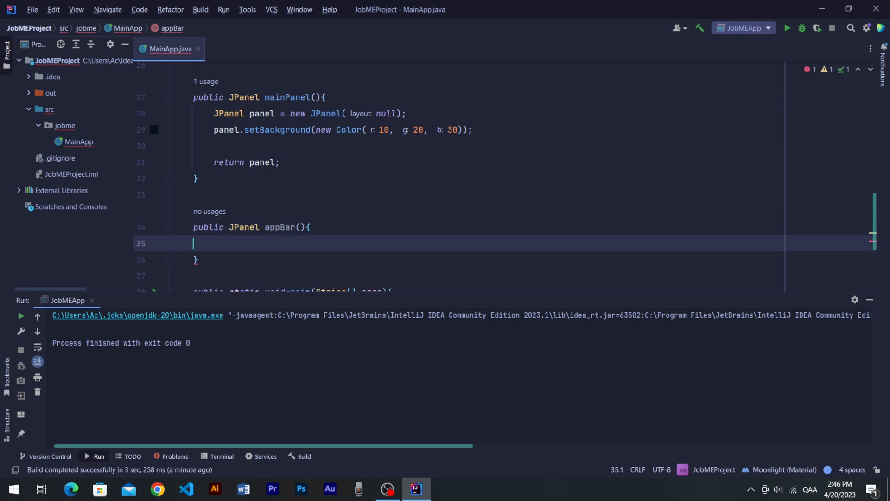
text(JPanel panel = new JPanel())
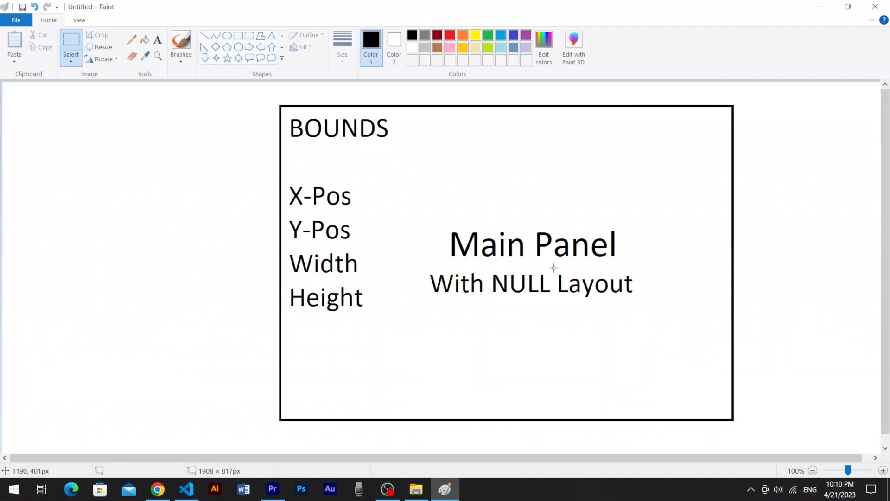
mouse_move(487, 242)
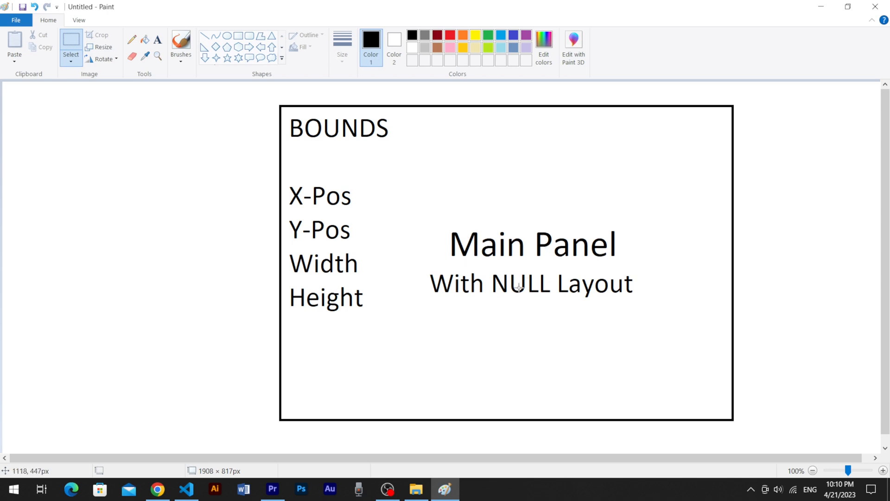
mouse_move(538, 297)
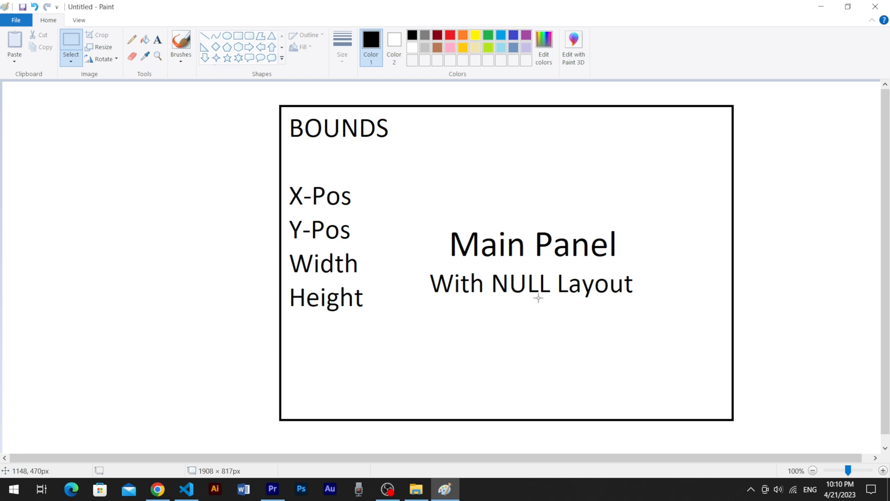
mouse_move(363, 154)
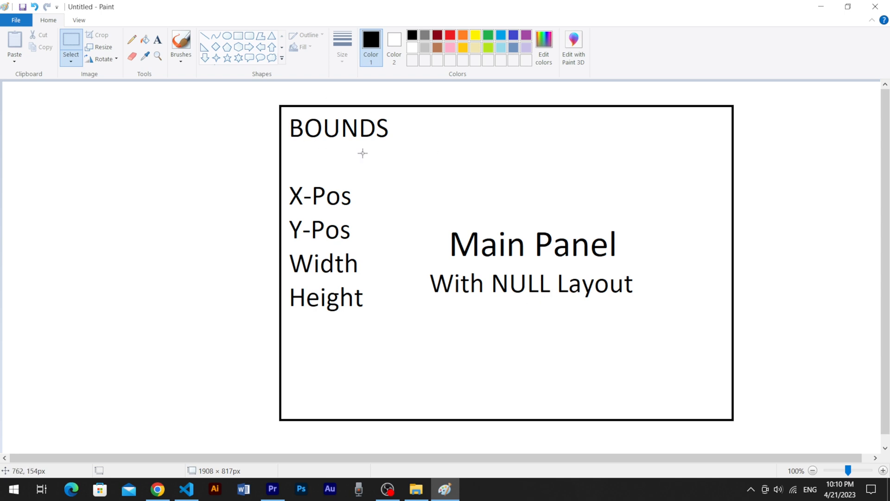
mouse_move(282, 192)
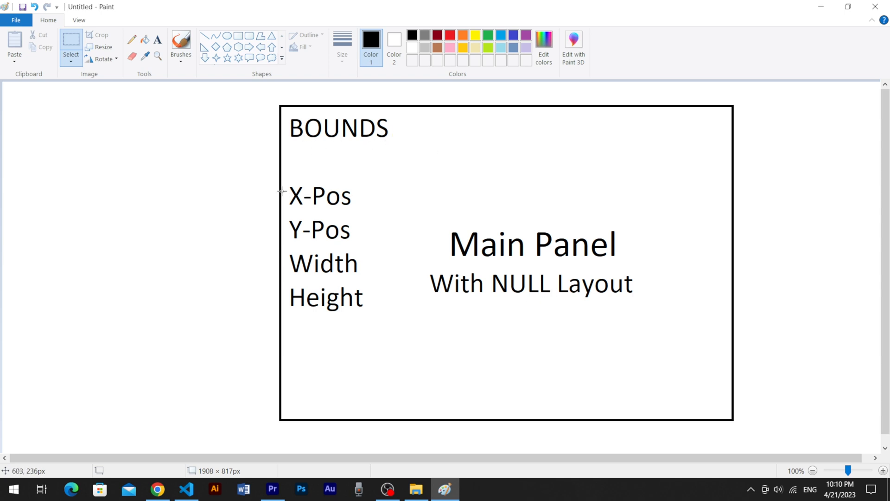
mouse_move(295, 235)
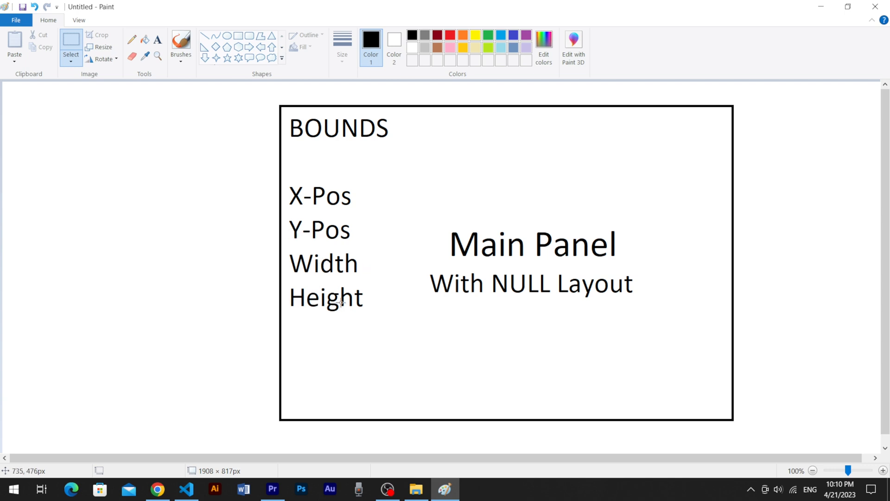
click(417, 488)
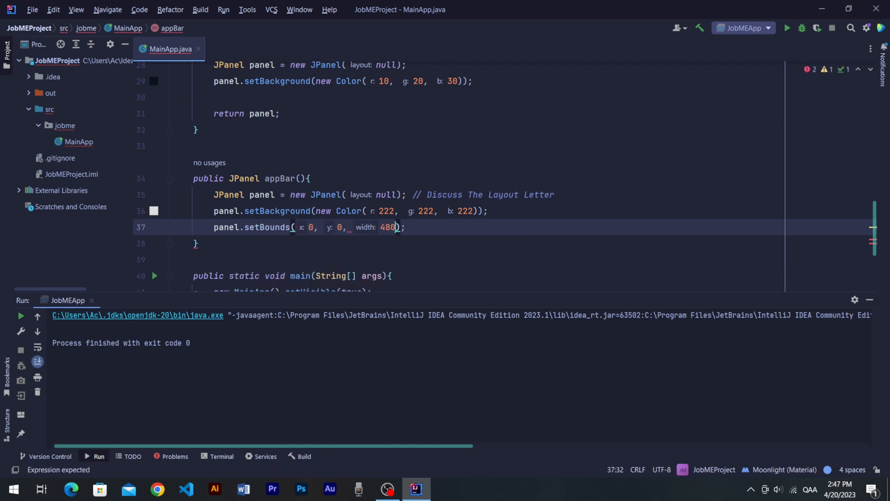
Set the app bar panel's bounds to 0, 0, 480, 45 and return it
text(, height: 45)
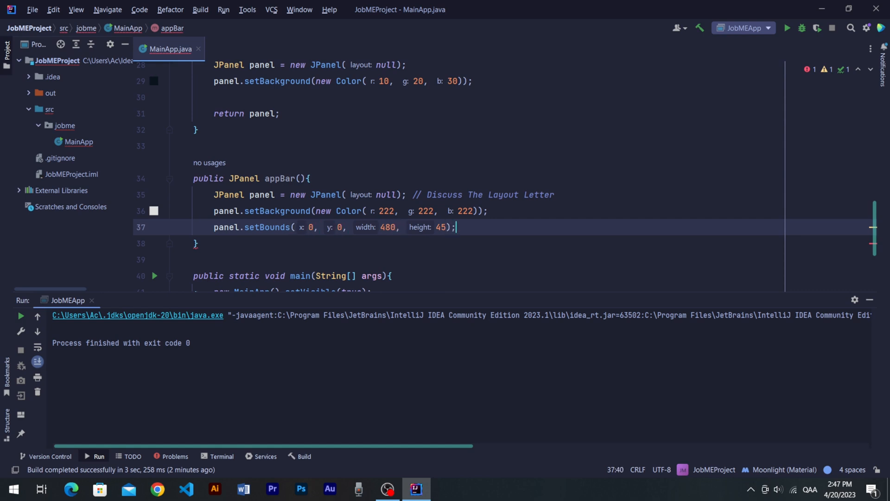
text(return panel;)
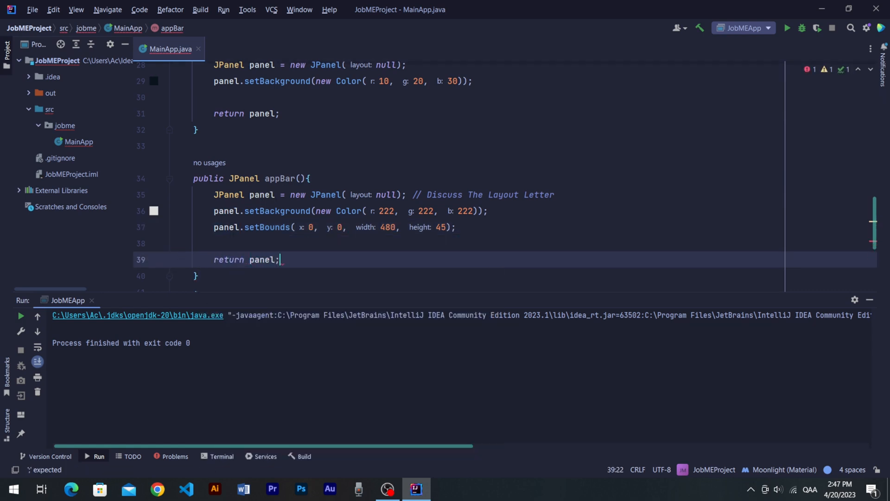
click(278, 210)
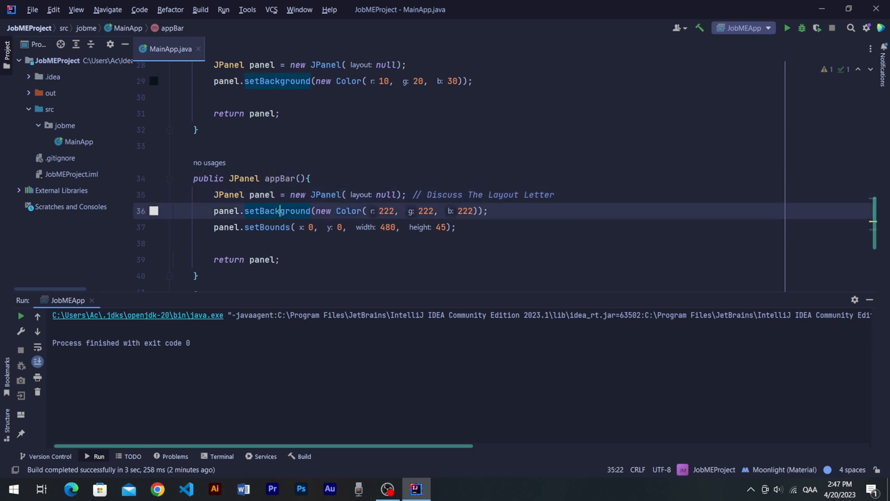
Add appBar() into mainPanel under an 'Adding' comment and run the app
click(279, 114)
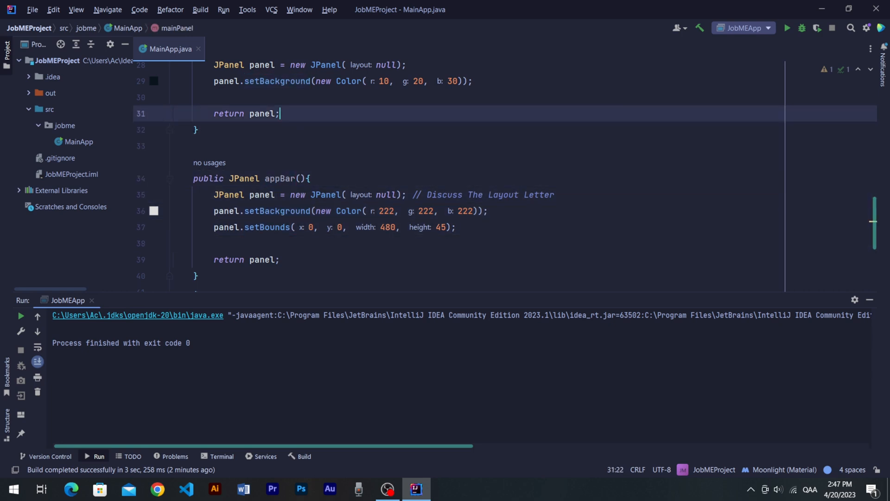
text(// Adding Components Into Main Panel)
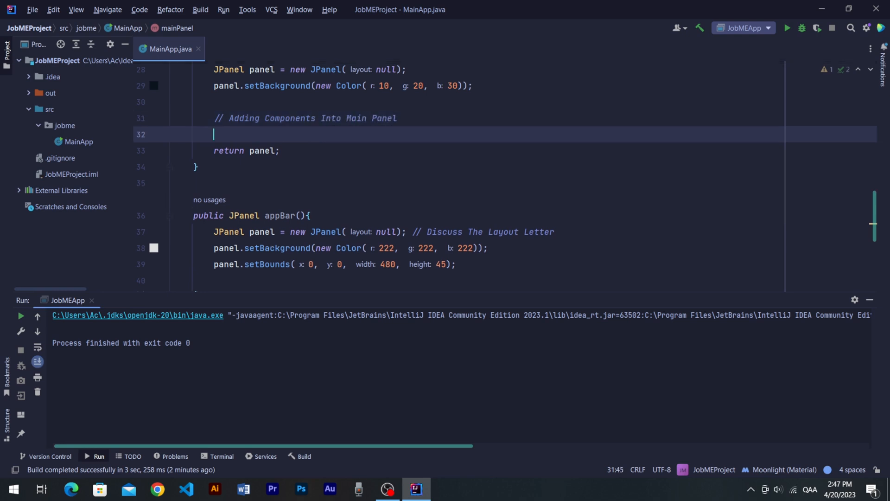
text(panel.add(appBar());)
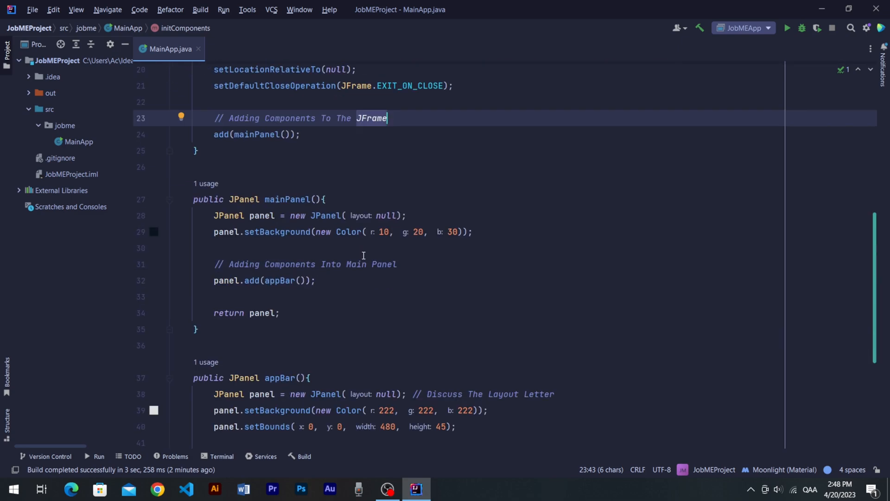
click(787, 28)
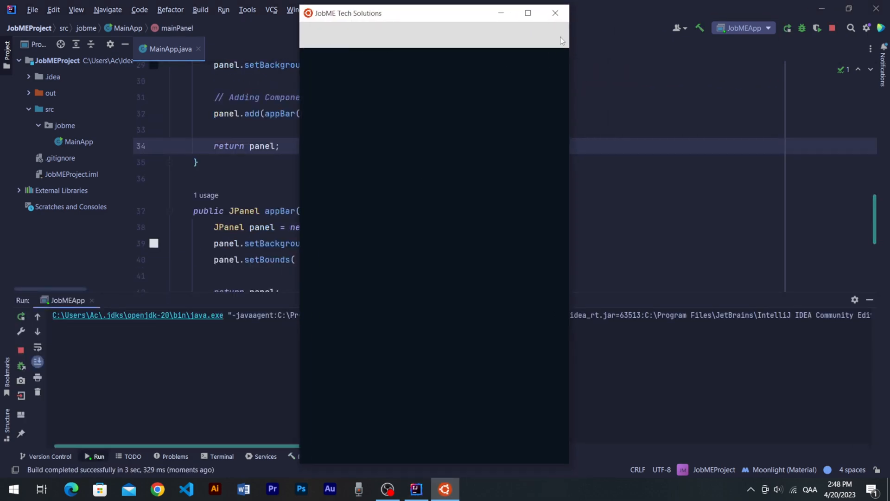
mouse_move(358, 48)
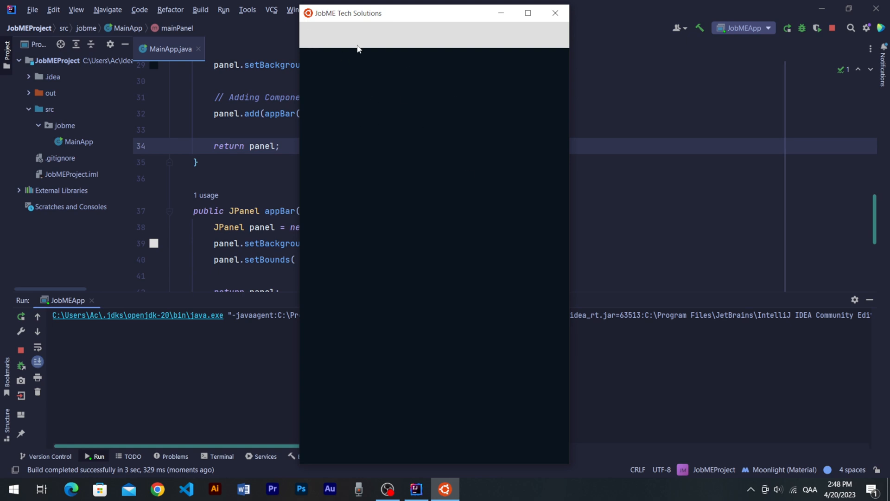
mouse_move(374, 63)
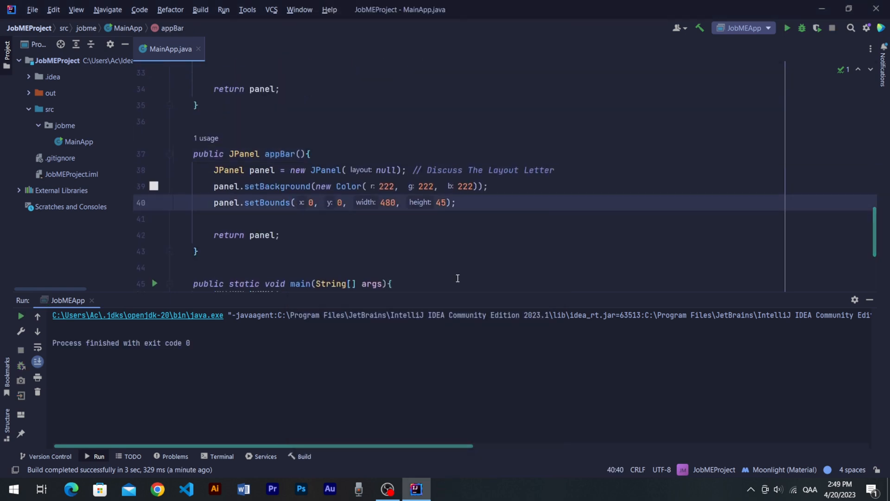
Create a 'JobME Tech Solutions' title JLabel and an appLogo image label with bounds
text(JLabel)
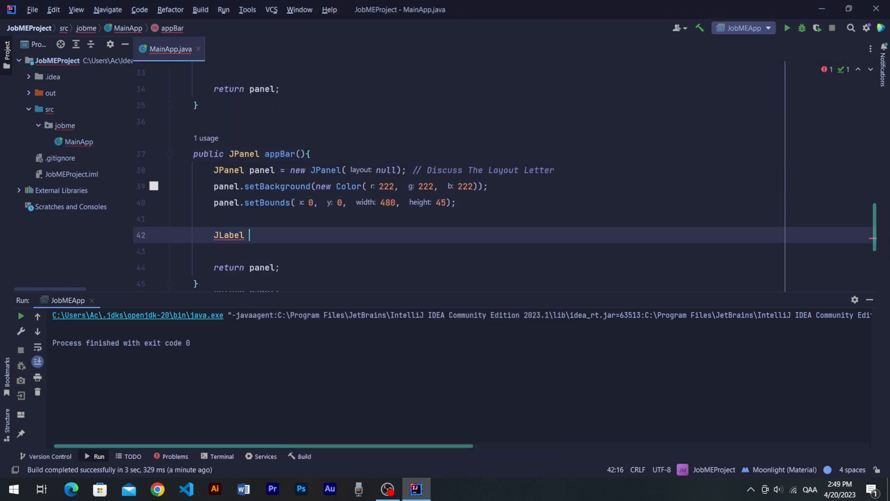
text(title = new JLabel())
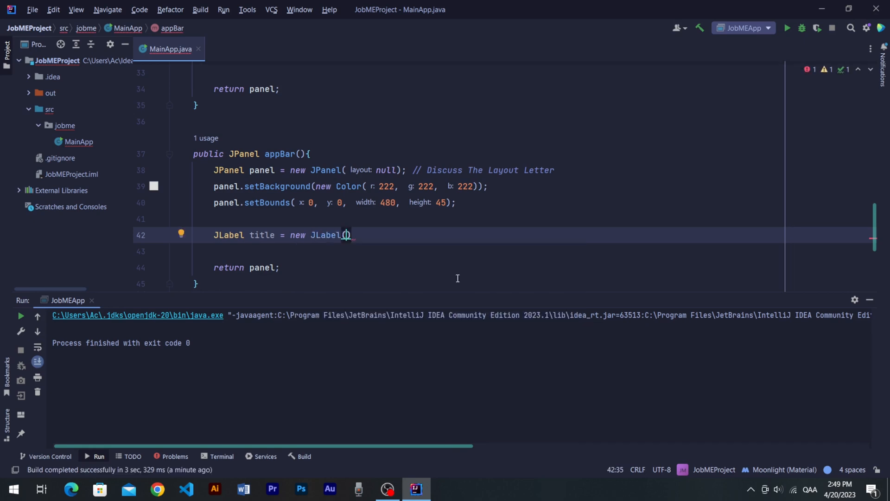
text("JobME Tech s")
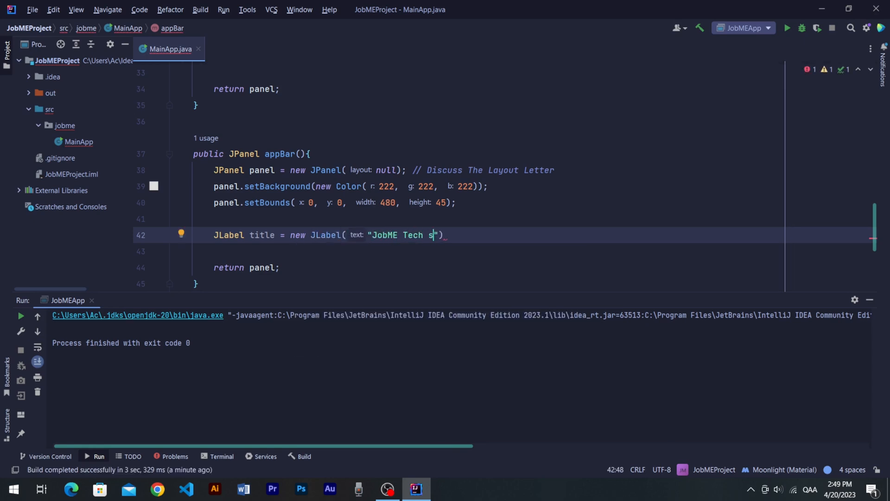
text(olutions");)
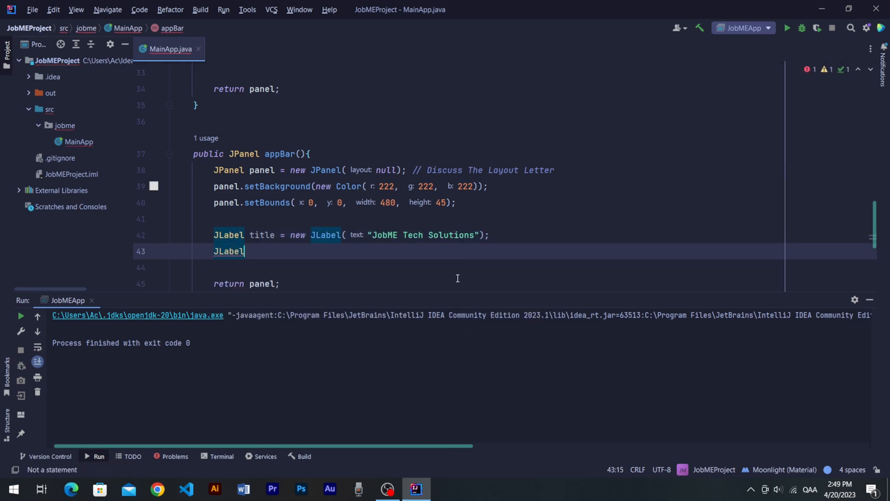
text(appLogo = new J)
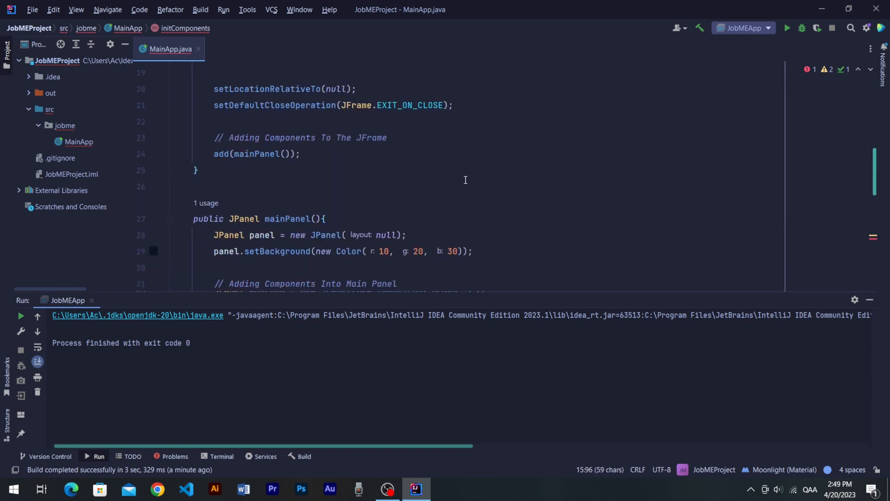
text(title.setBounds(0, 0, 480, 45);)
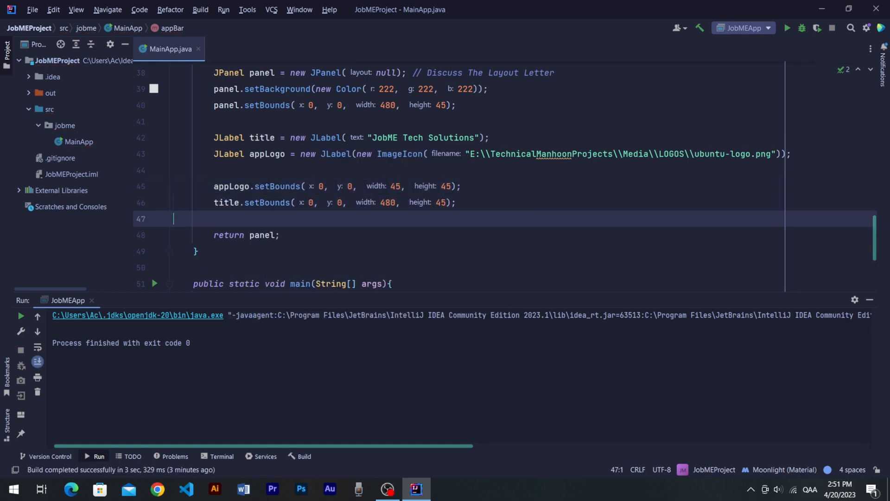
Add both labels to the app bar under 'Adding Elements Into App Bar' and run
text(// Adding Elements Into App Bar)
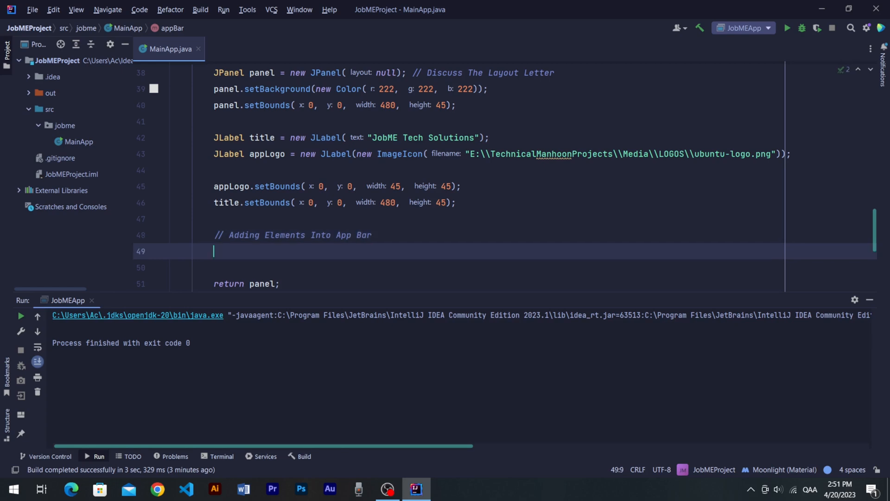
text(panel.add(appLogo);)
click(497, 268)
text(panel.add(title);)
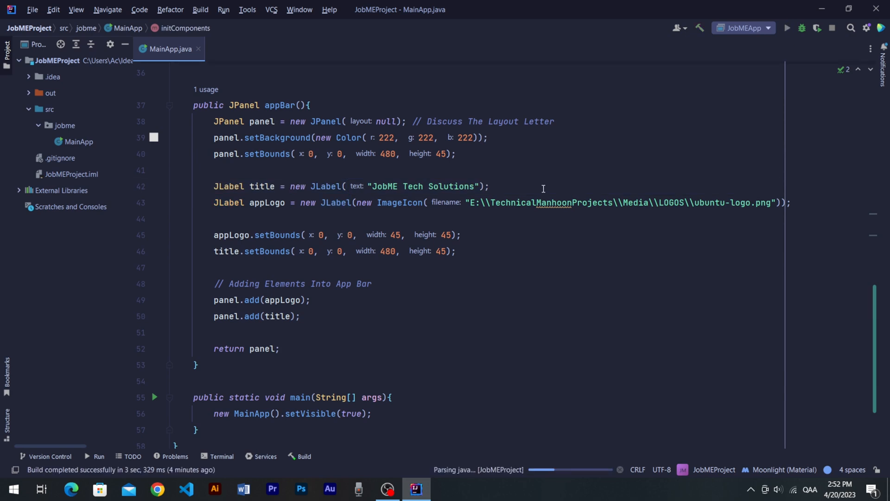
click(787, 27)
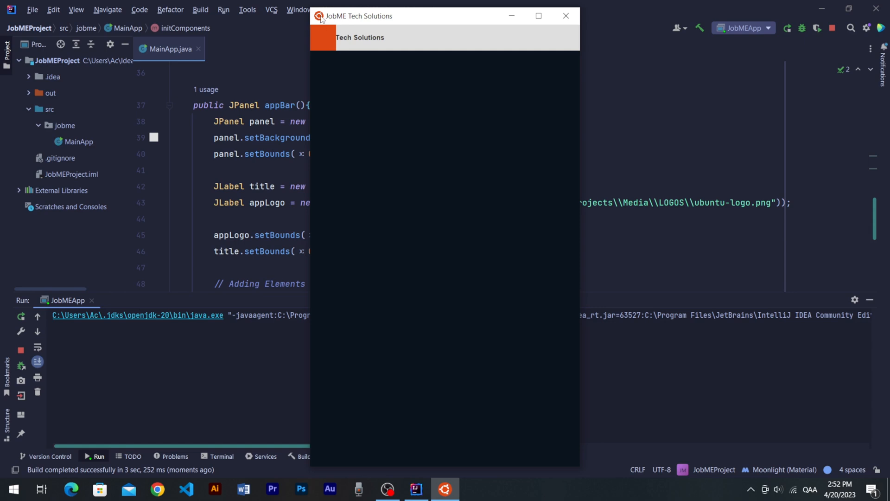
mouse_move(327, 41)
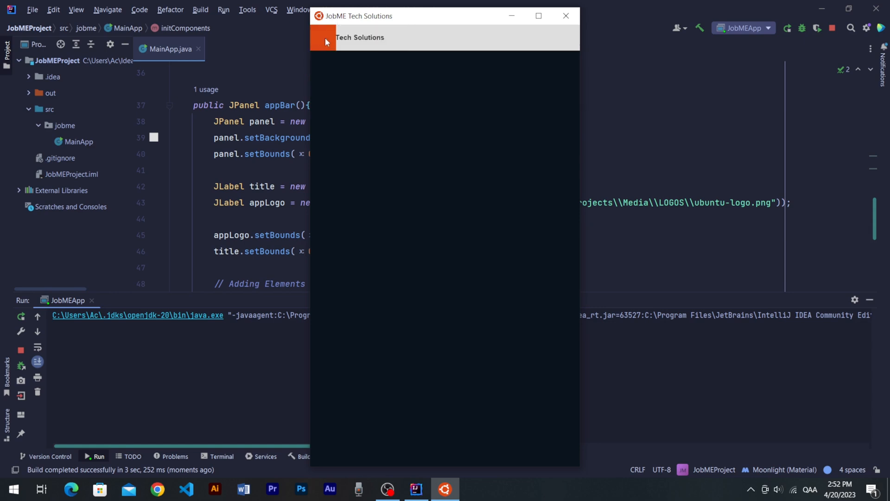
mouse_move(338, 42)
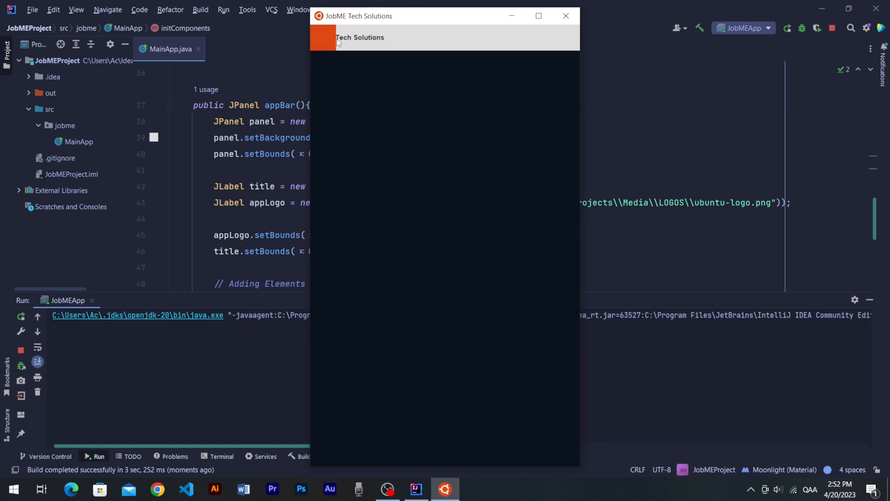
mouse_move(346, 35)
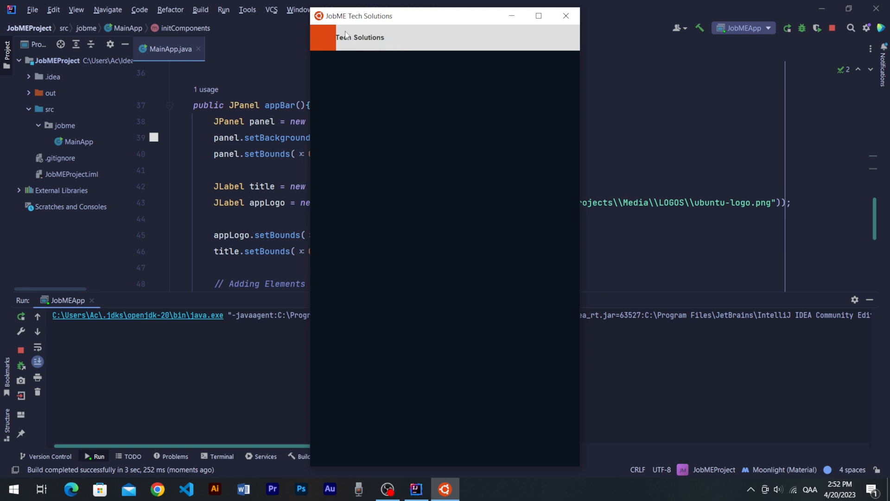
mouse_move(345, 43)
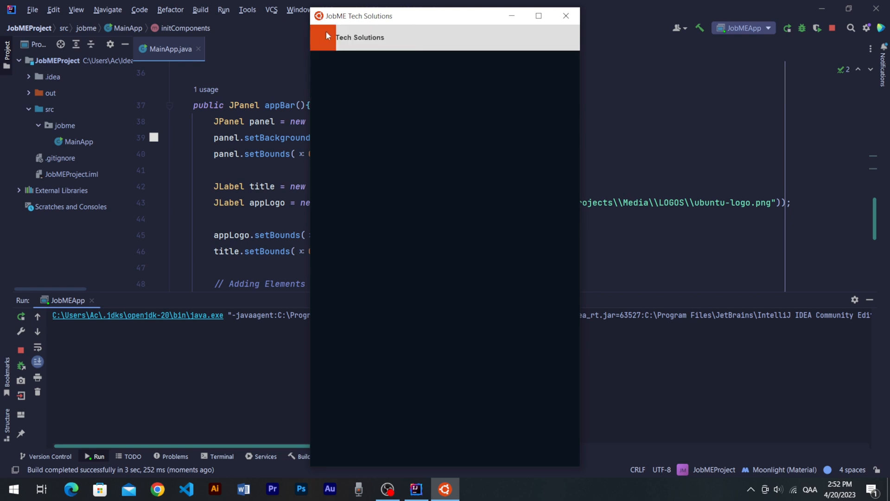
mouse_move(369, 50)
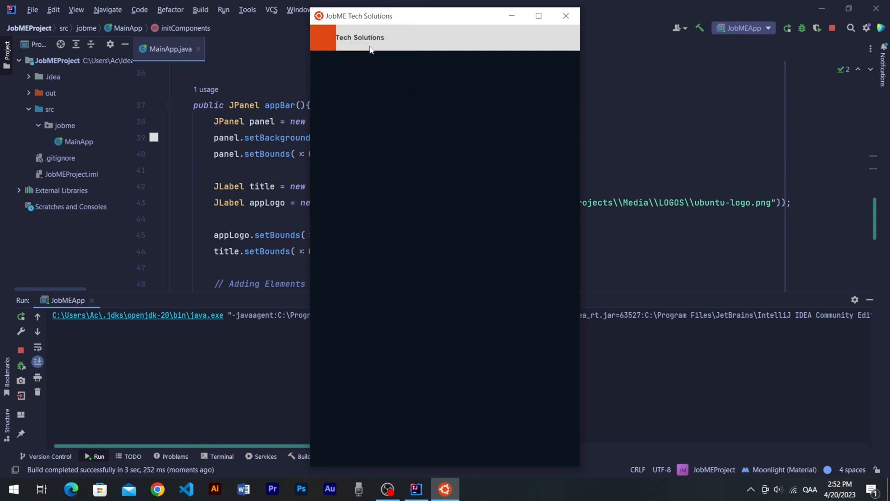